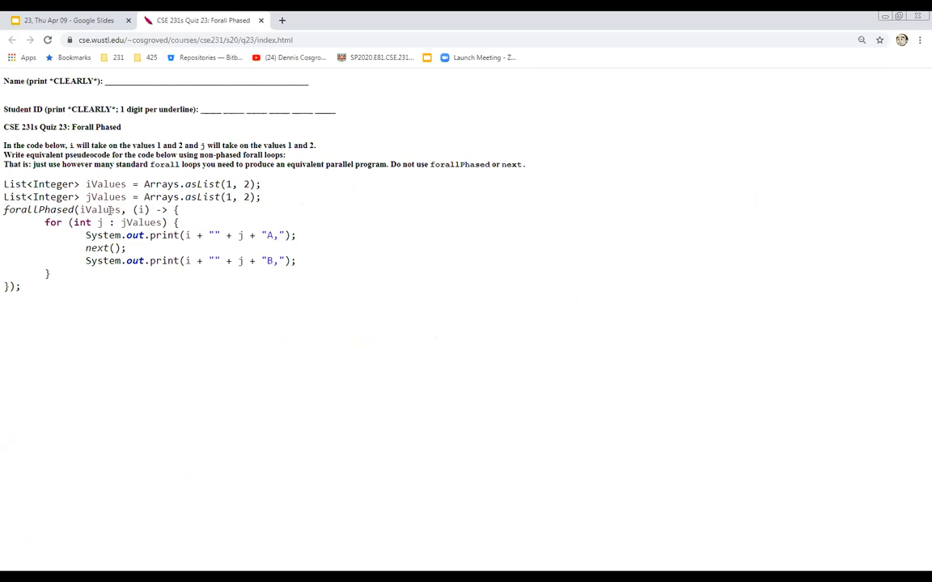
pyautogui.moveTo(176, 223)
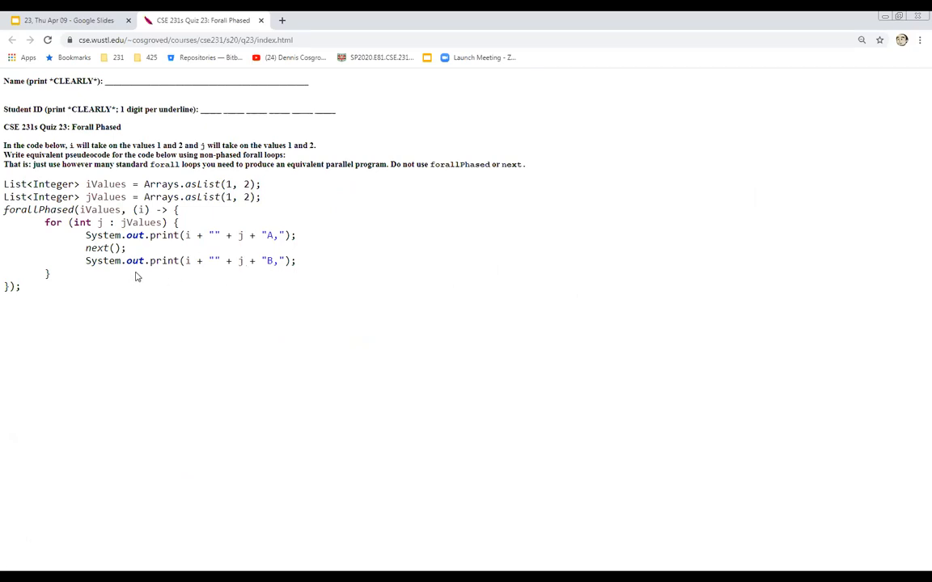
pyautogui.moveTo(90, 185)
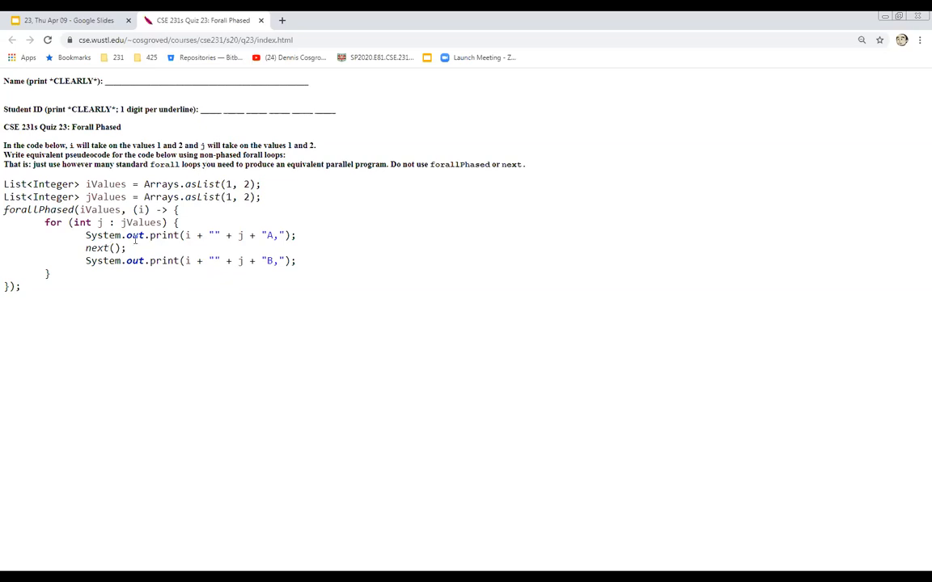
pyautogui.moveTo(216, 164)
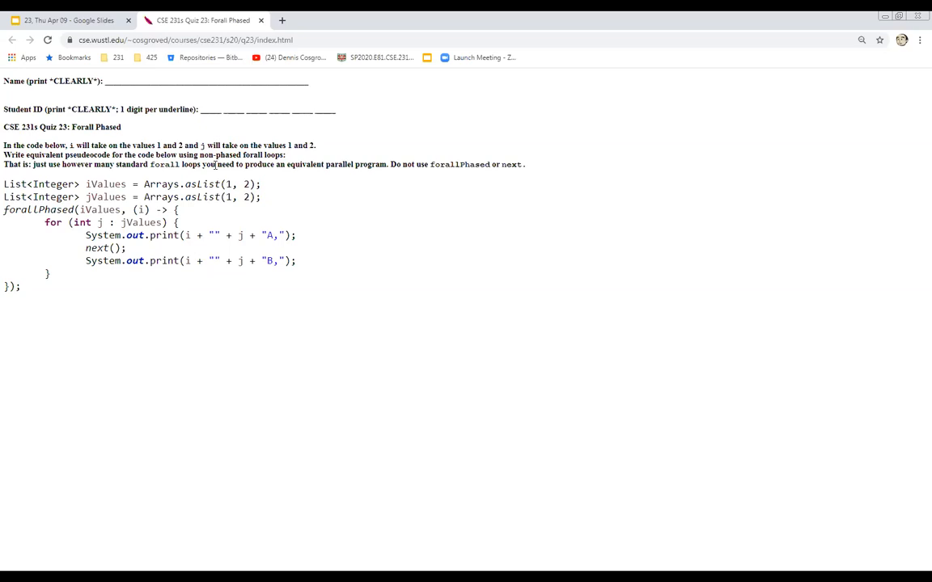
pyautogui.moveTo(65, 19)
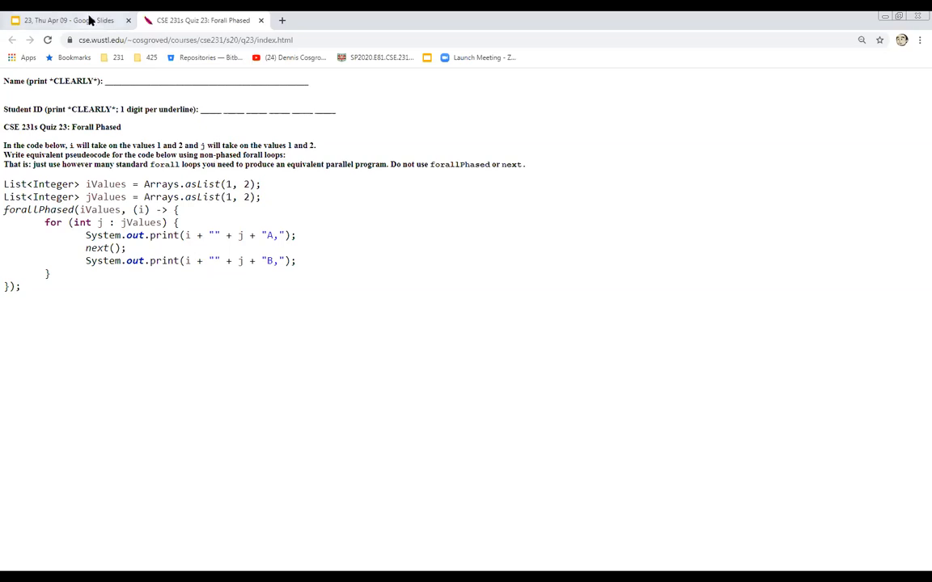
# Step: Bring the lecture slide deck to the front to show the PageRank slide
pyautogui.click(68, 20)
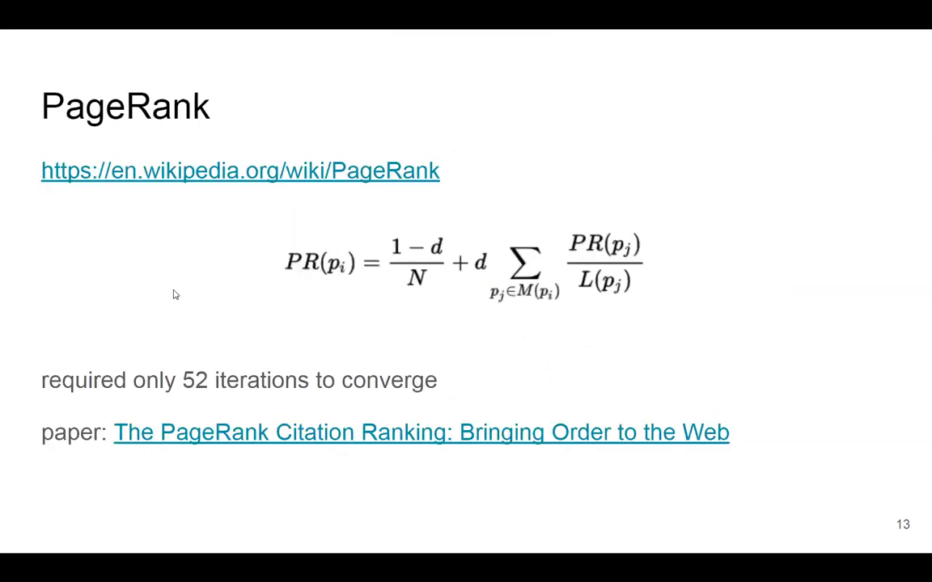
pyautogui.moveTo(263, 300)
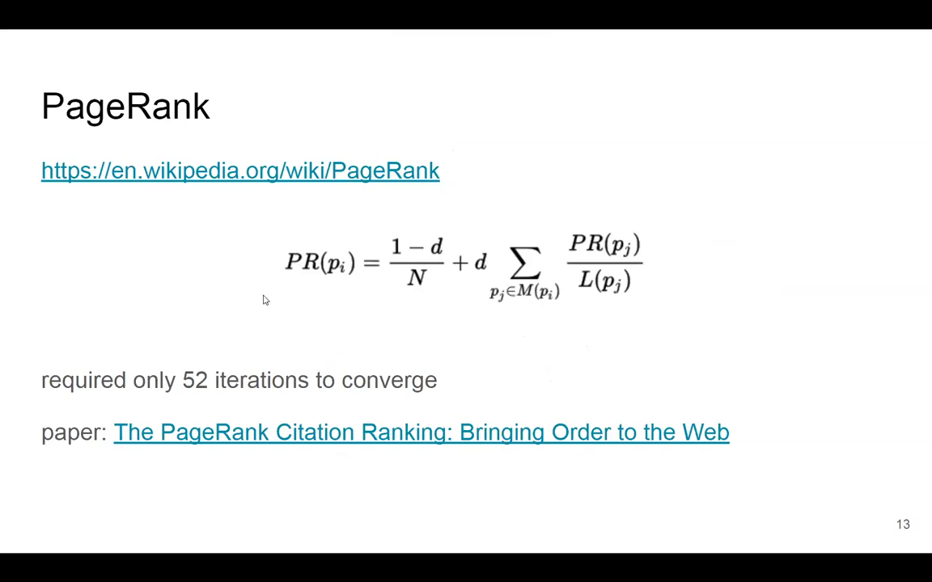
pyautogui.moveTo(361, 299)
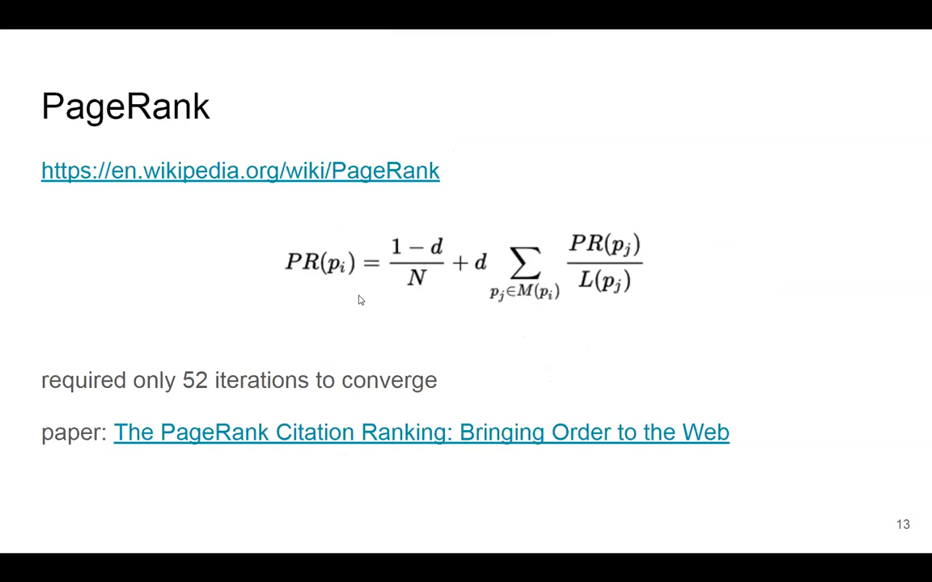
pyautogui.moveTo(272, 324)
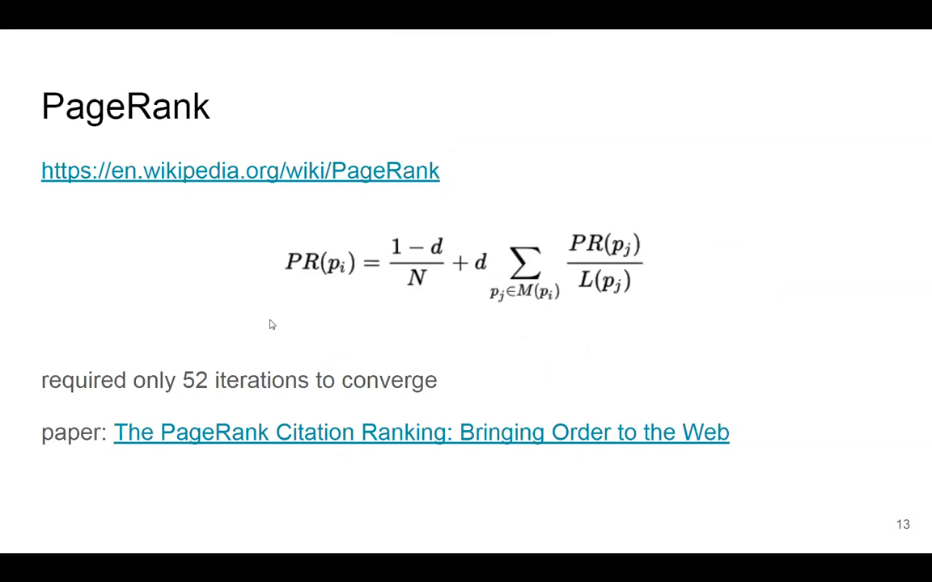
pyautogui.moveTo(255, 371)
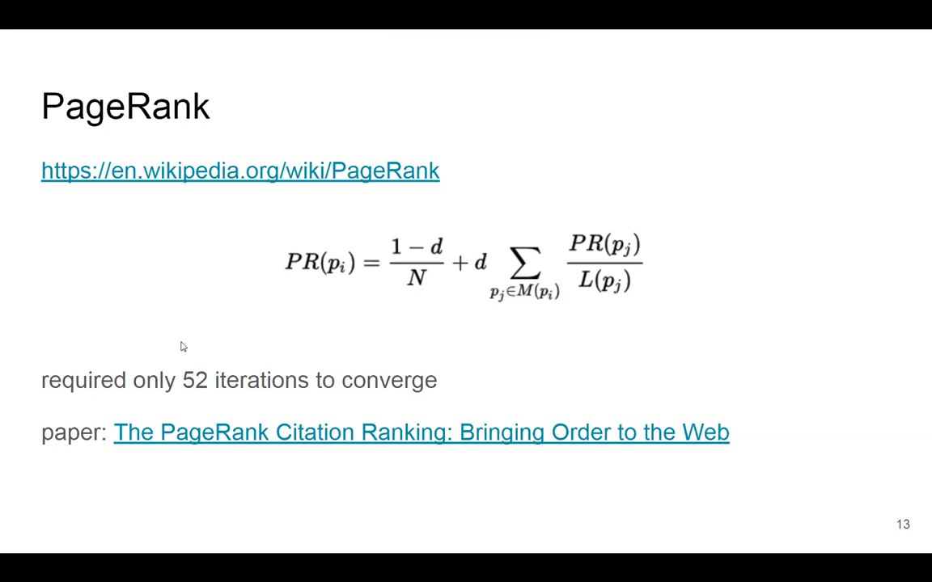
pyautogui.moveTo(213, 338)
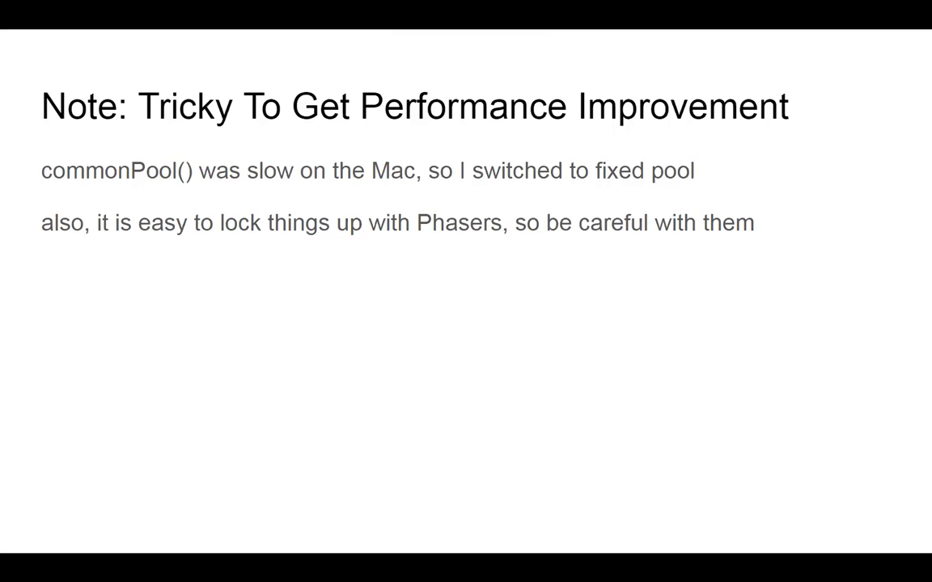
pyautogui.moveTo(189, 191)
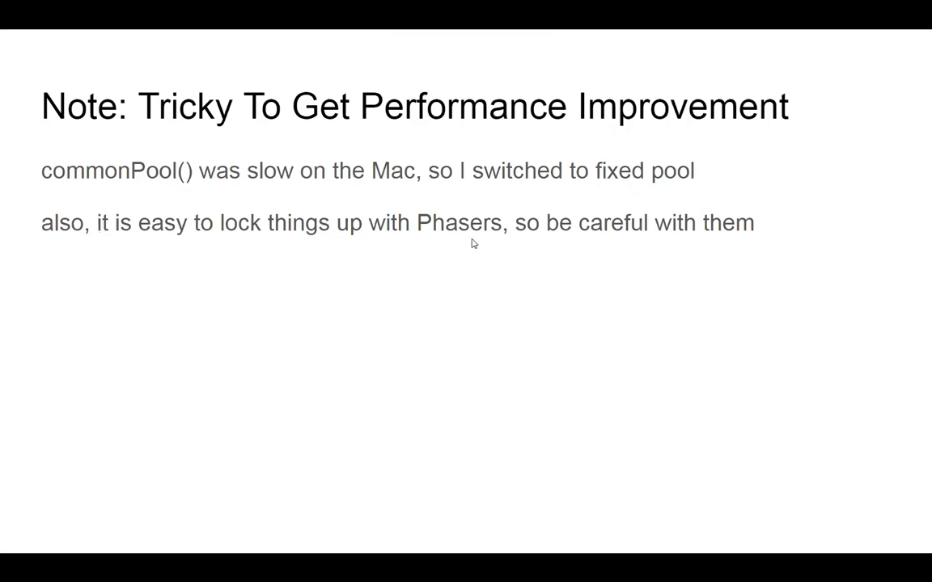
pyautogui.moveTo(587, 253)
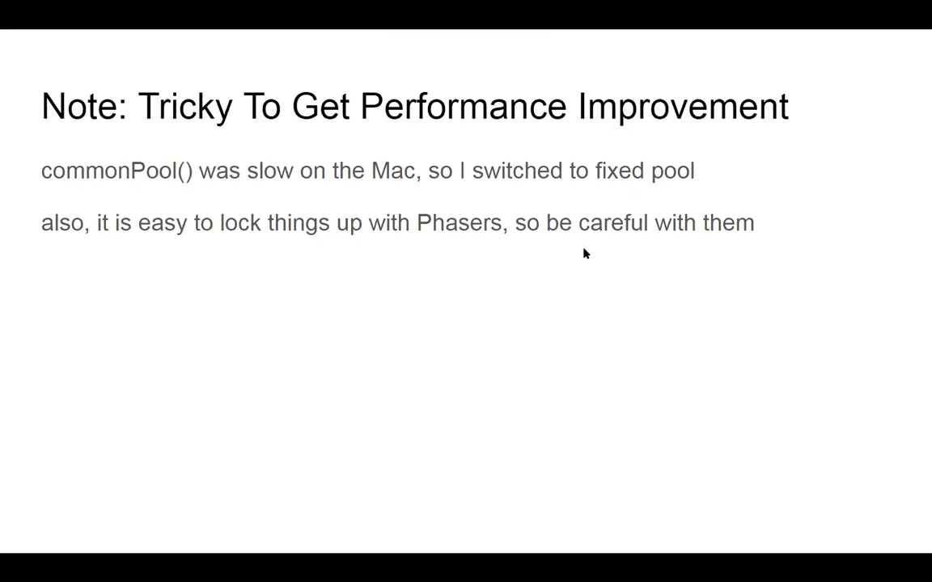
pyautogui.moveTo(481, 240)
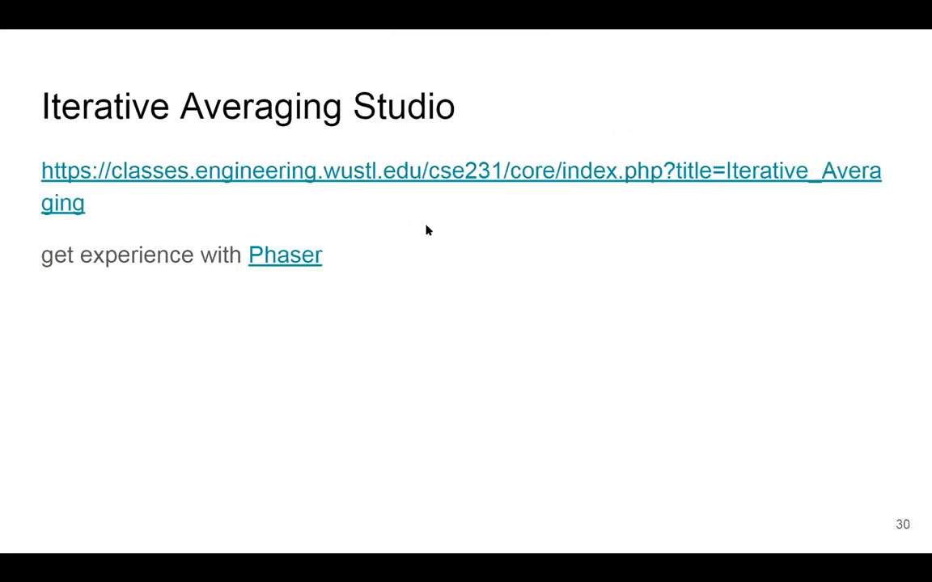
pyautogui.moveTo(336, 247)
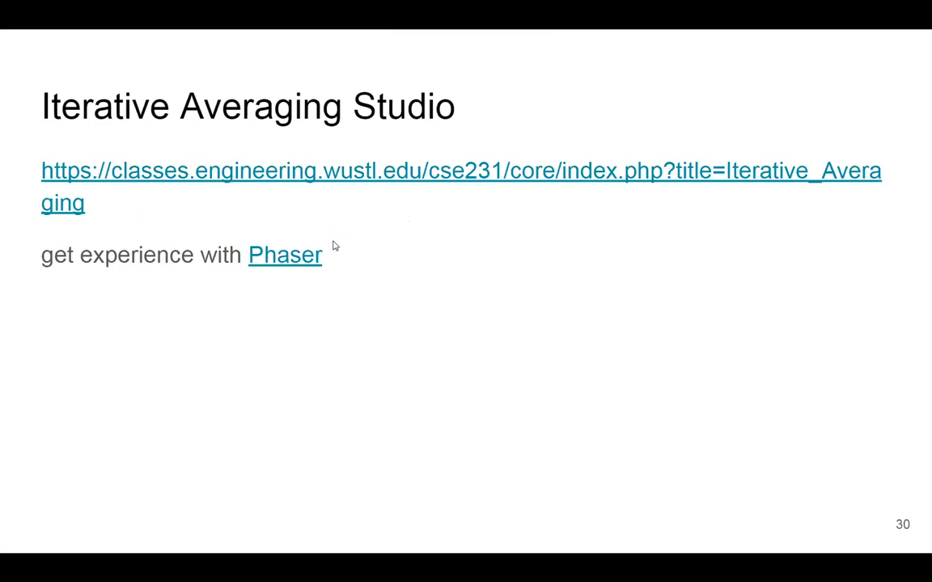